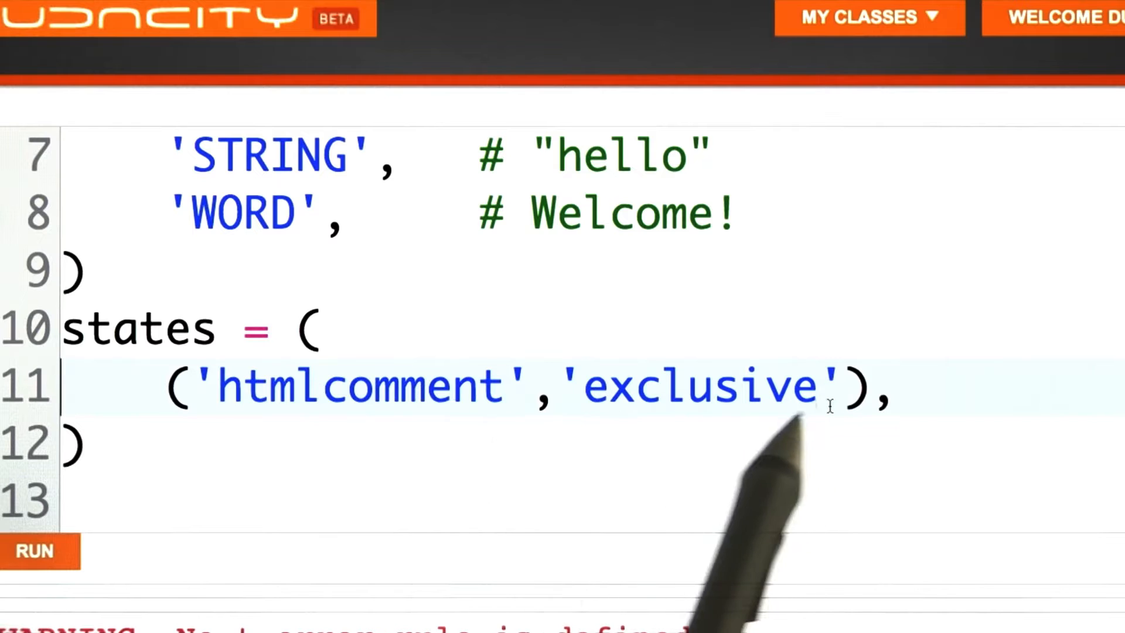
pyautogui.moveTo(685, 399)
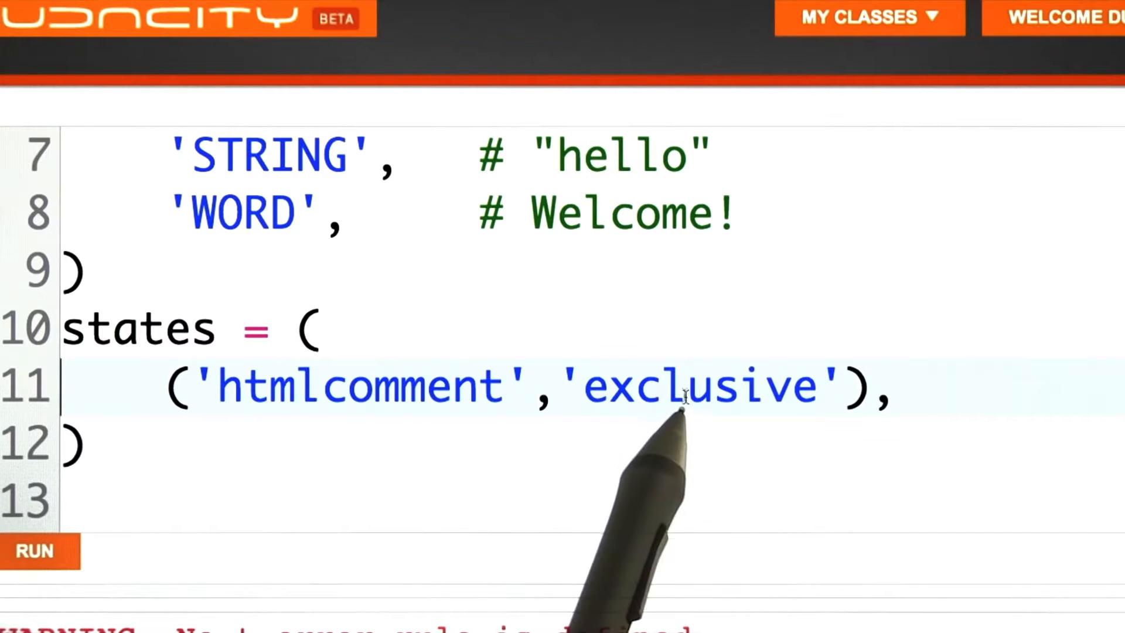
pyautogui.moveTo(797, 449)
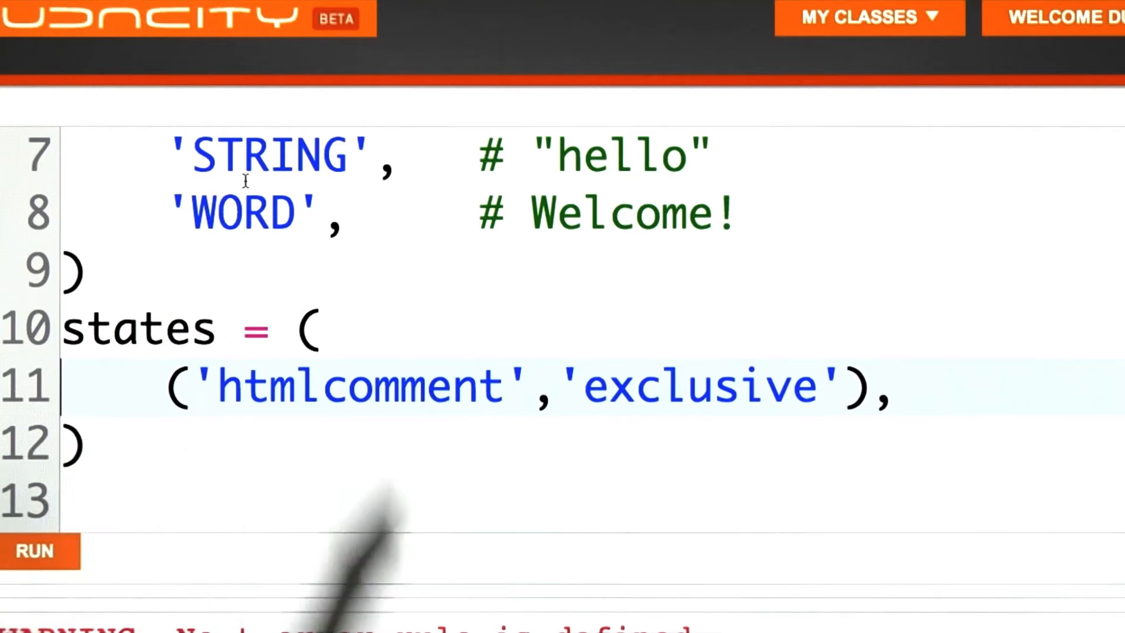
# Scroll down to the t_htmlcomment rule where the end rule will be added.
pyautogui.scroll(-3)
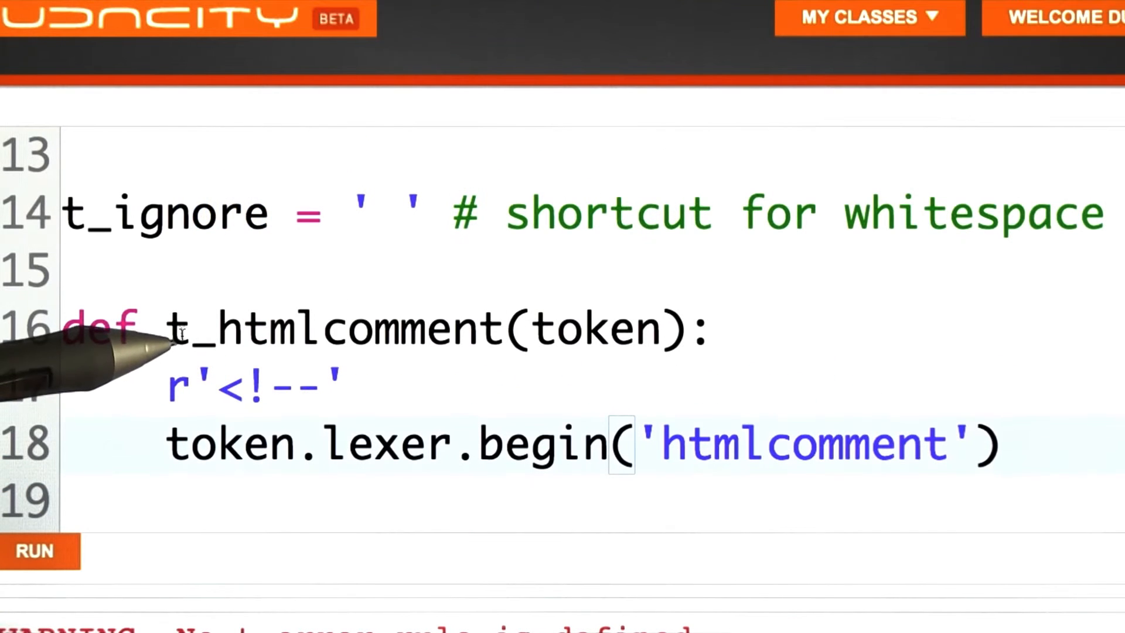
pyautogui.moveTo(215, 401)
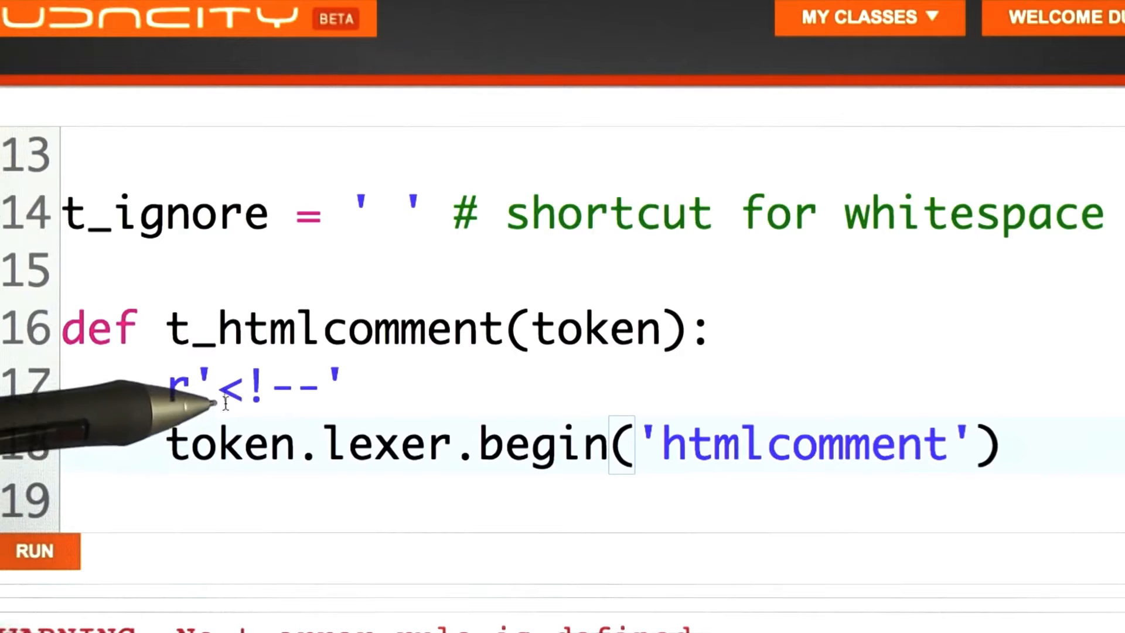
pyautogui.moveTo(222, 409)
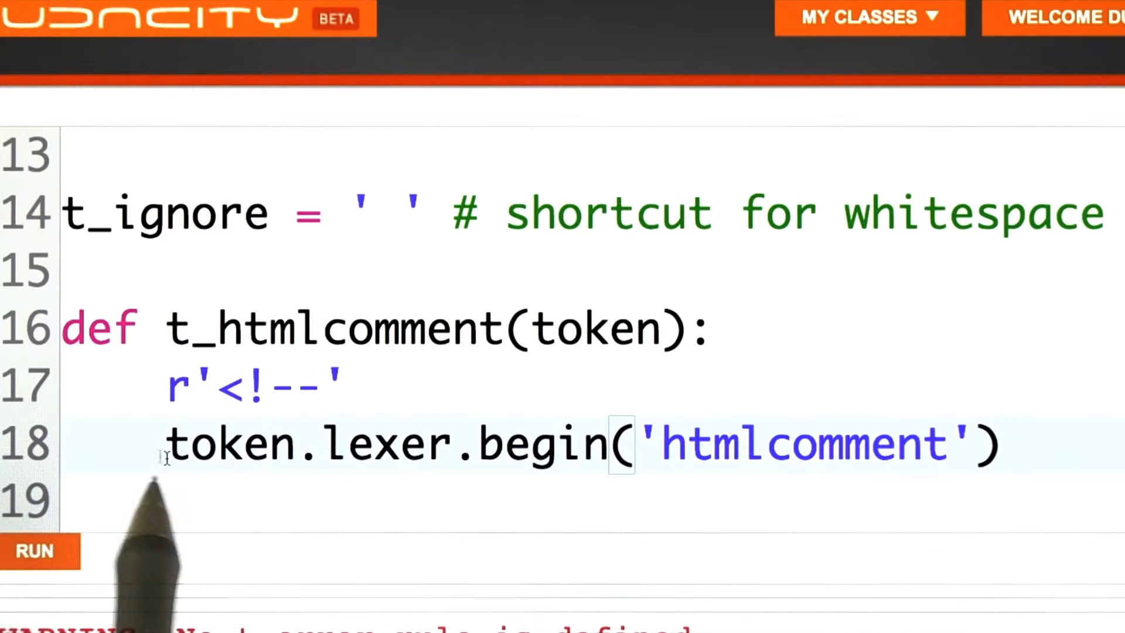
pyautogui.moveTo(308, 419)
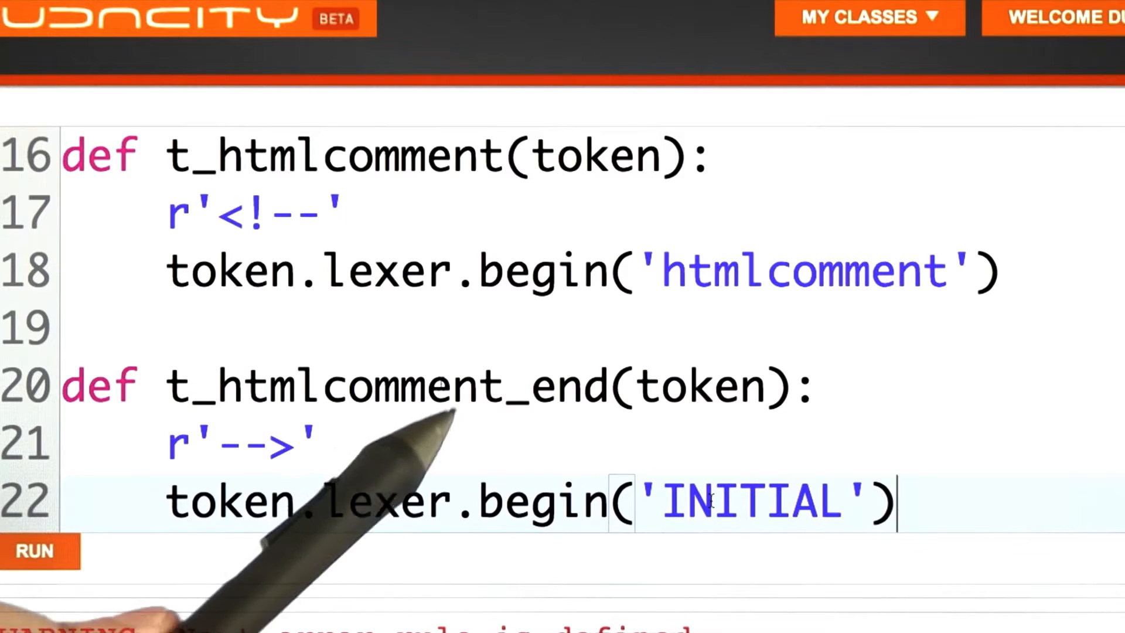
pyautogui.scroll(-3)
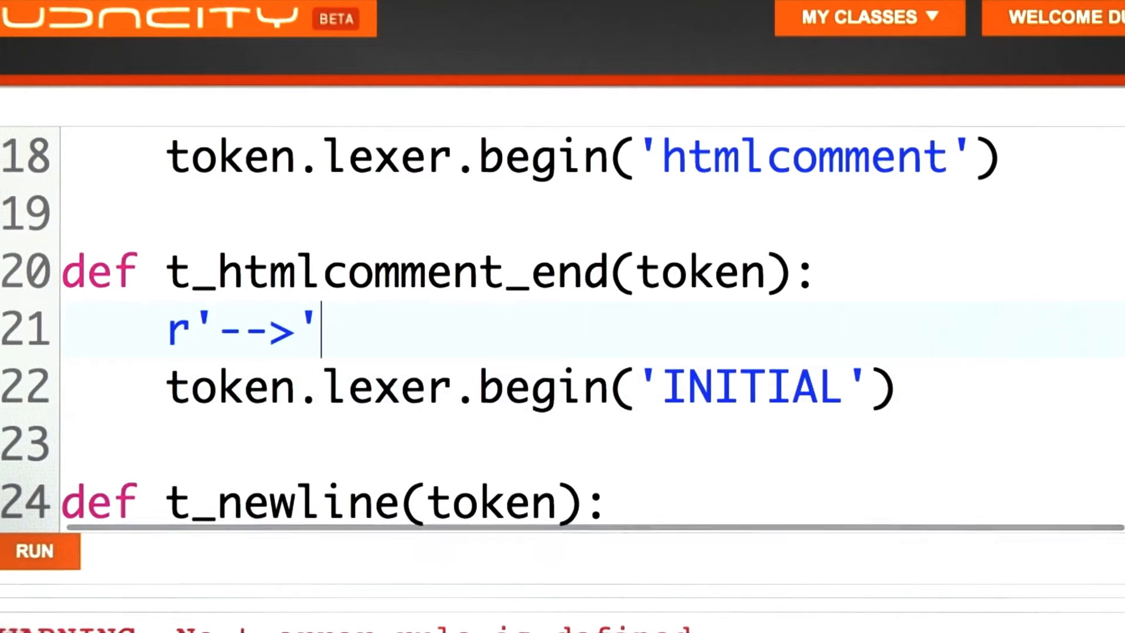
pyautogui.write('token):')
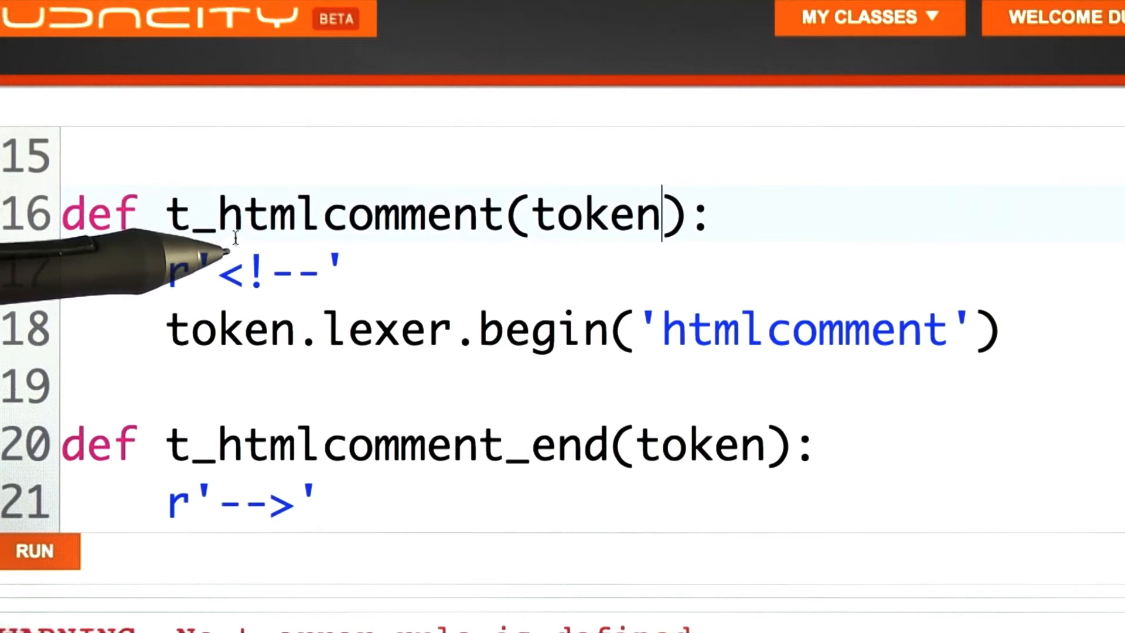
# Add token.lexer.lineno += newline counting and the t_htmlcomment_error placeholder.
pyautogui.write('token.lexer.lineno +=')
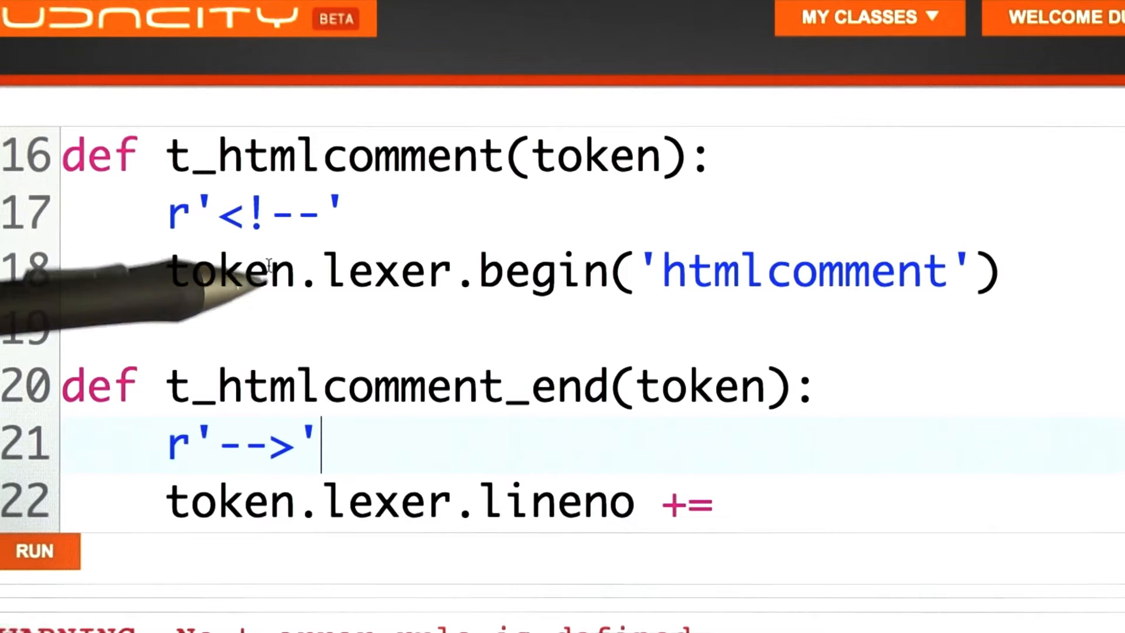
pyautogui.moveTo(287, 330)
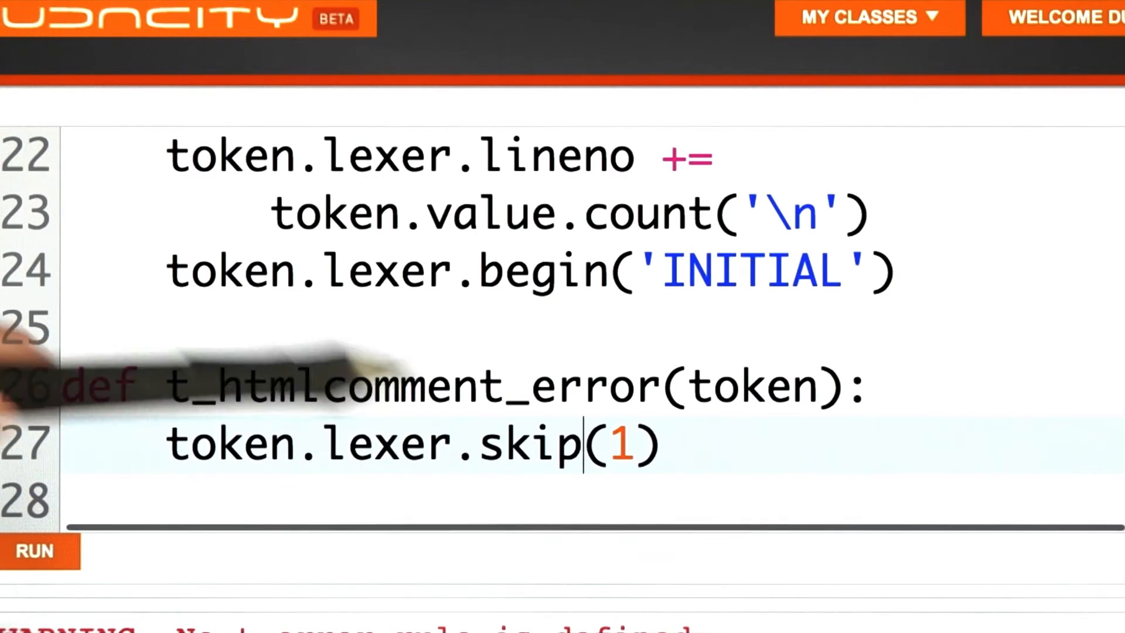
pyautogui.write('# pass')
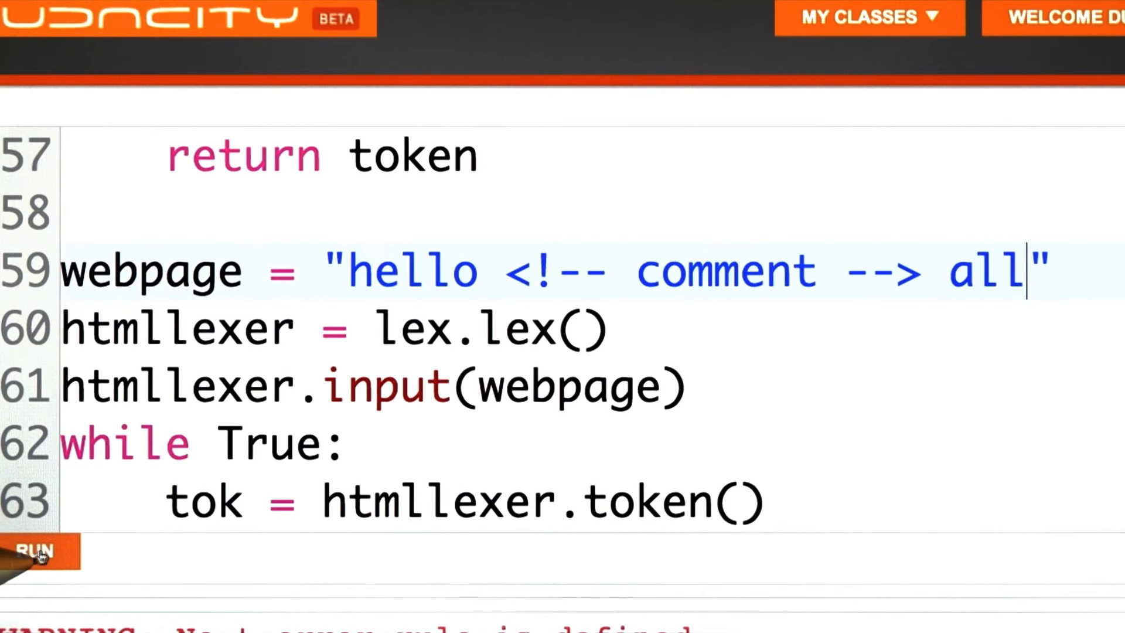
# Run the lexer on the webpage test string, producing a traceback at line 22.
pyautogui.click(38, 552)
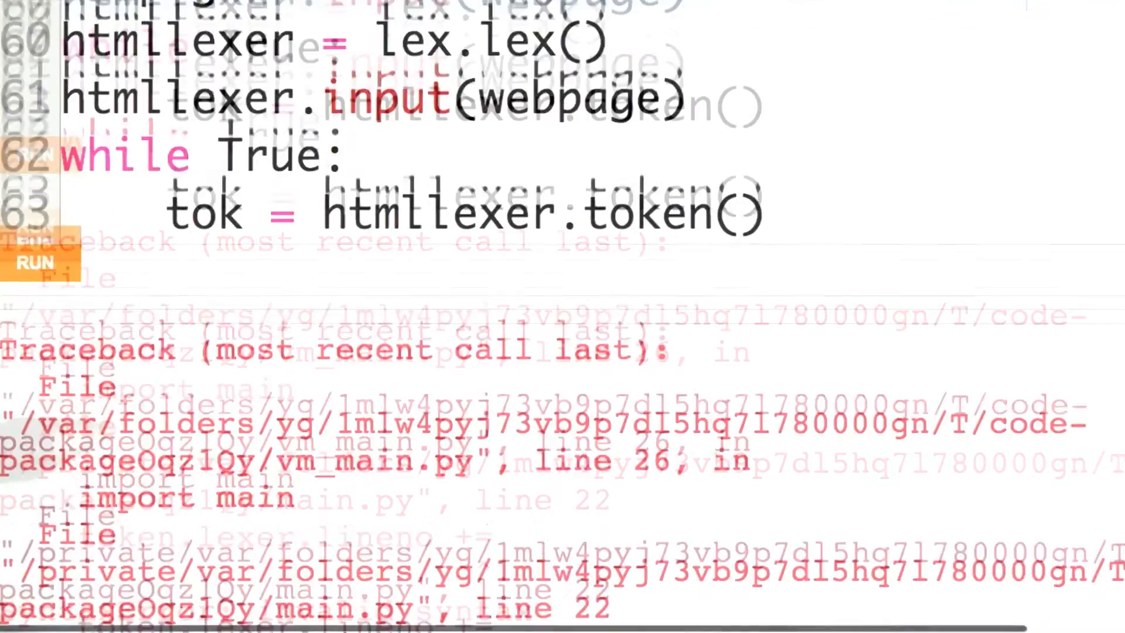